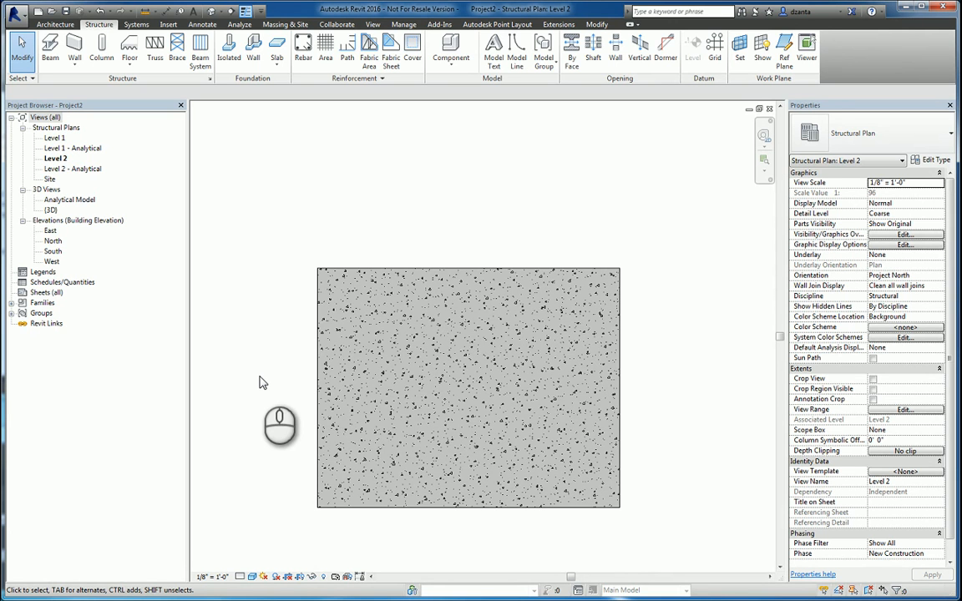
pyautogui.moveTo(254, 377)
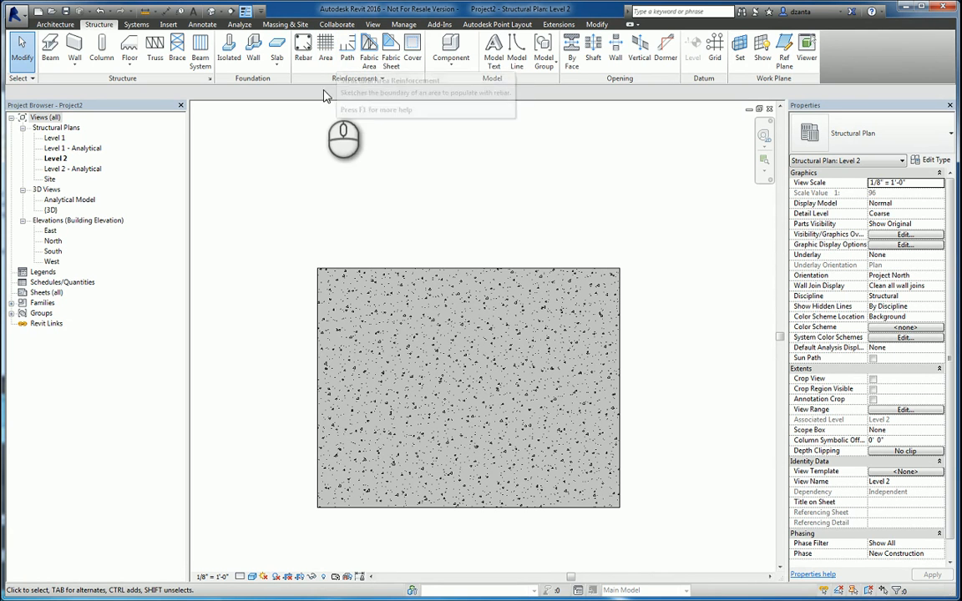
# Step: Start the Area Reinforcement tool from the Structure tab for the Level 2 floor slab
pyautogui.click(325, 47)
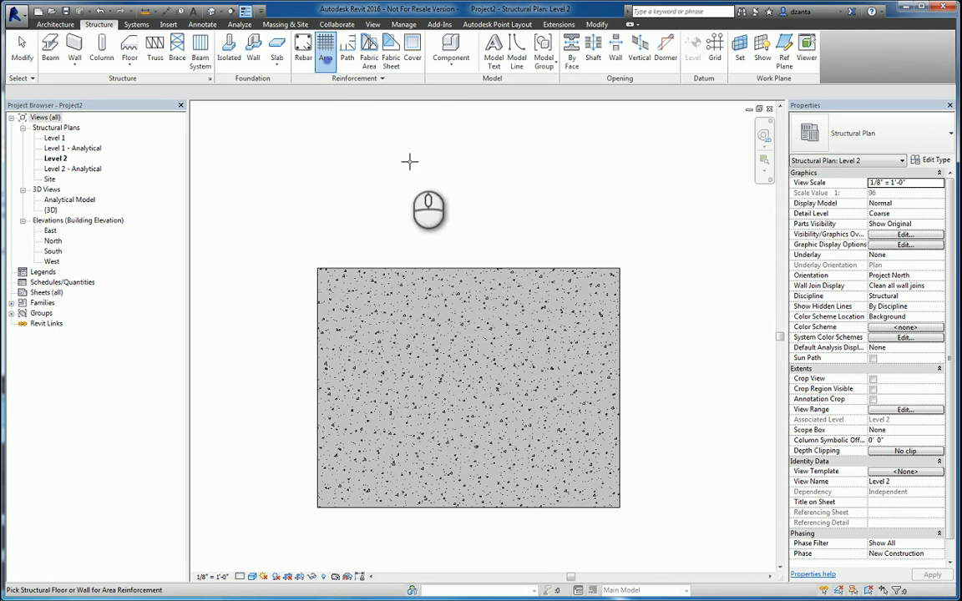
pyautogui.moveTo(443, 172)
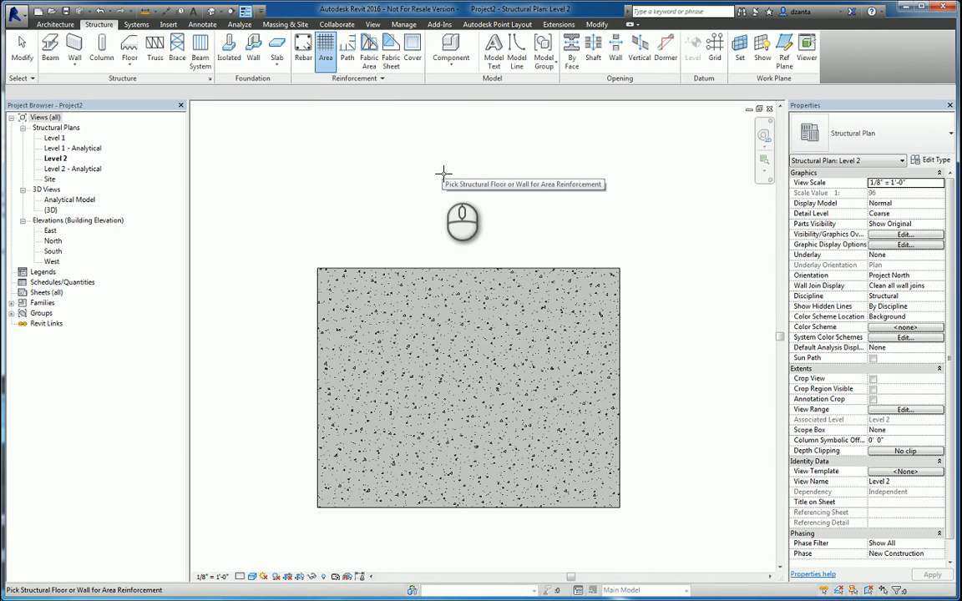
pyautogui.moveTo(408, 261)
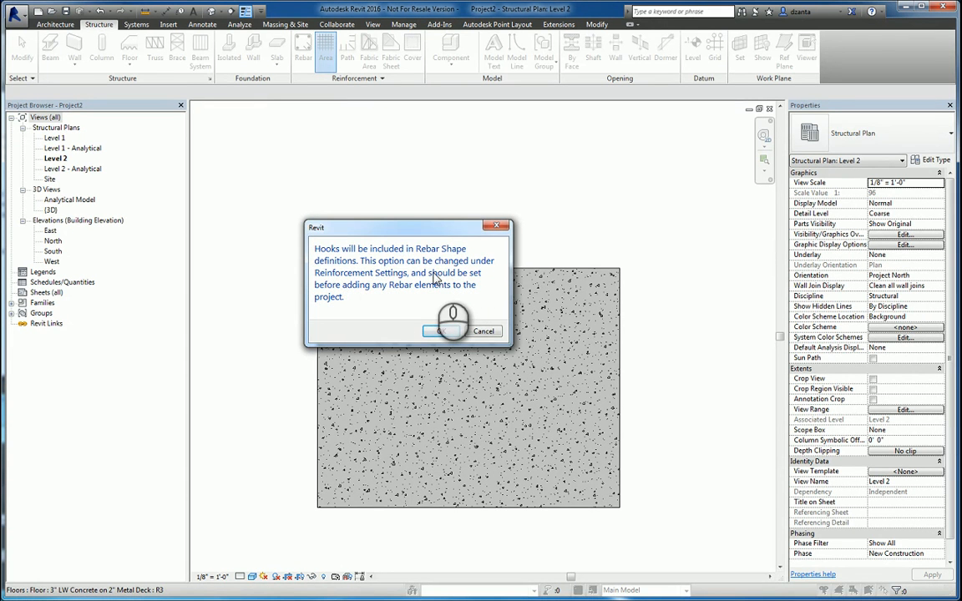
# Step: Dismiss the rebar hook notice so boundary sketching can begin
pyautogui.click(449, 331)
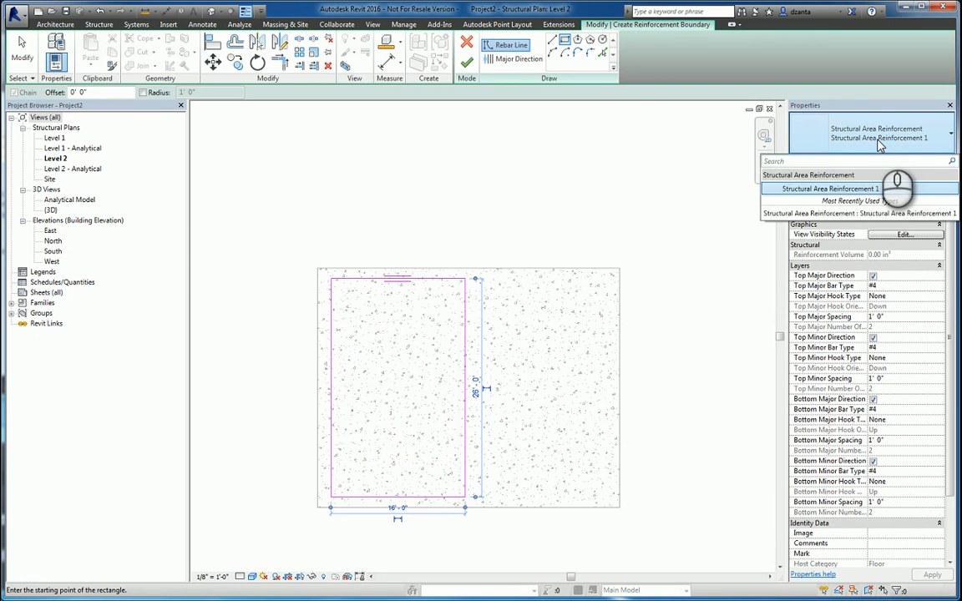
pyautogui.click(933, 161)
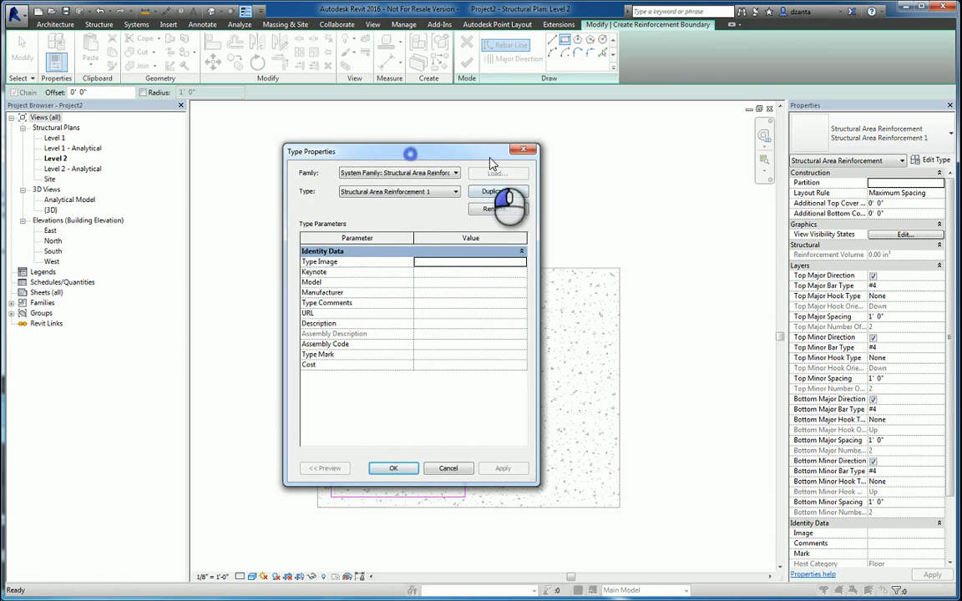
pyautogui.click(394, 468)
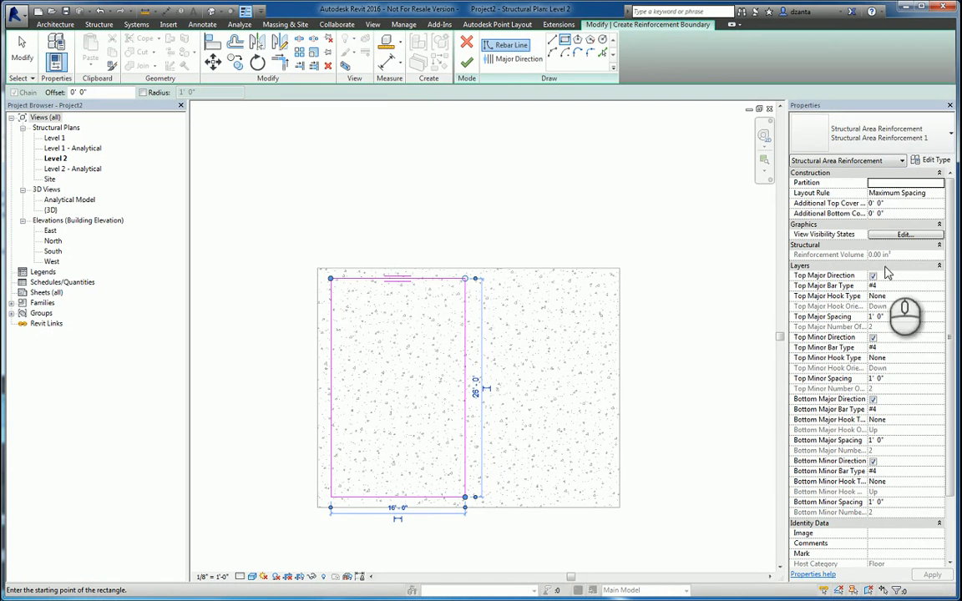
# Step: Set the layout rule, top major bar size and top major hook type for the area reinforcement
pyautogui.click(938, 194)
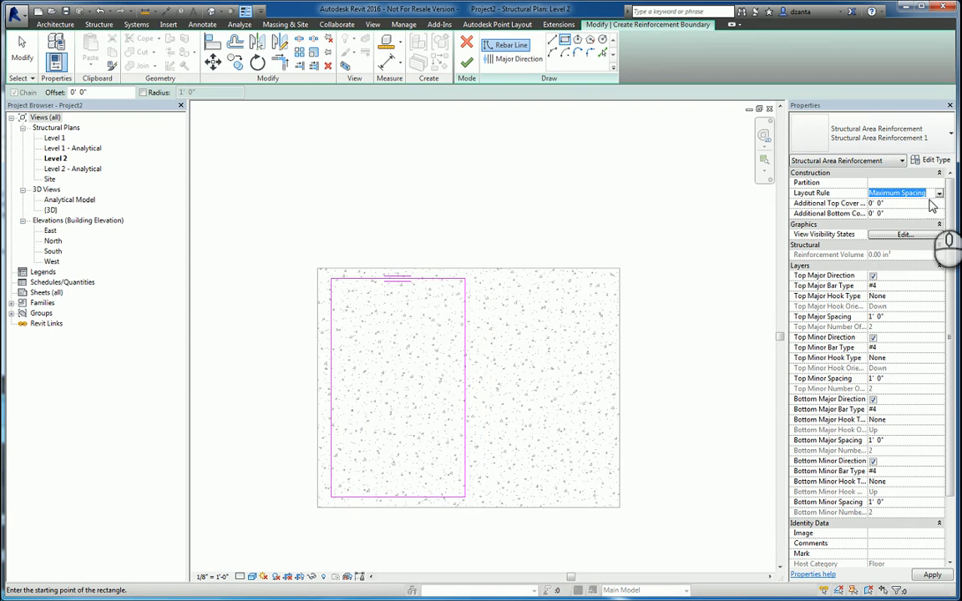
pyautogui.moveTo(916, 241)
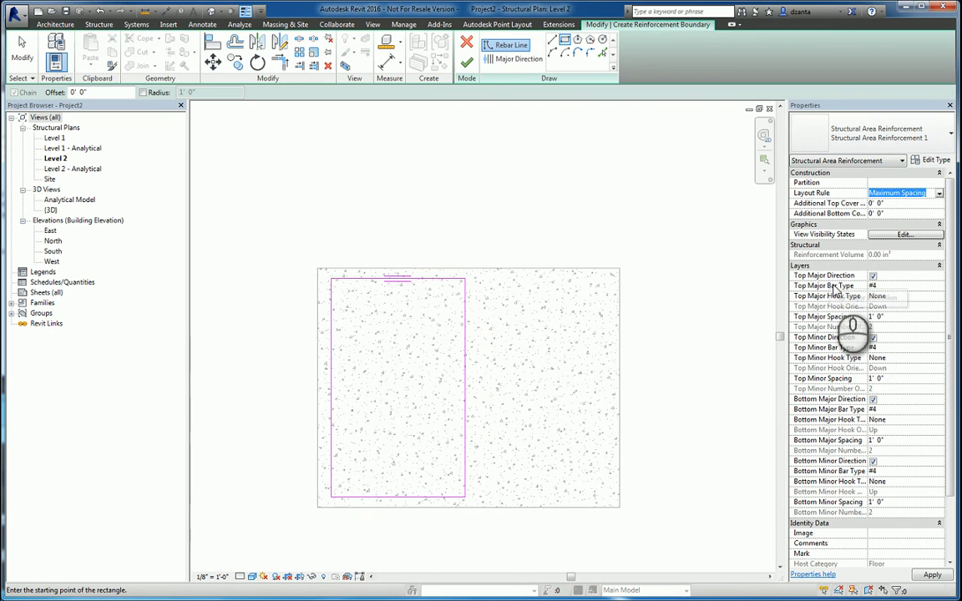
pyautogui.moveTo(836, 381)
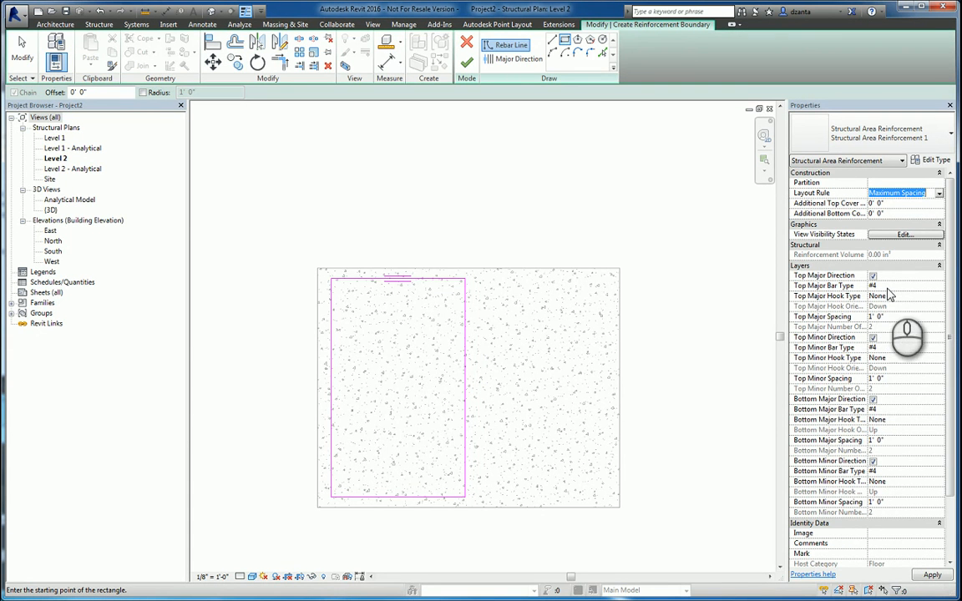
pyautogui.moveTo(889, 301)
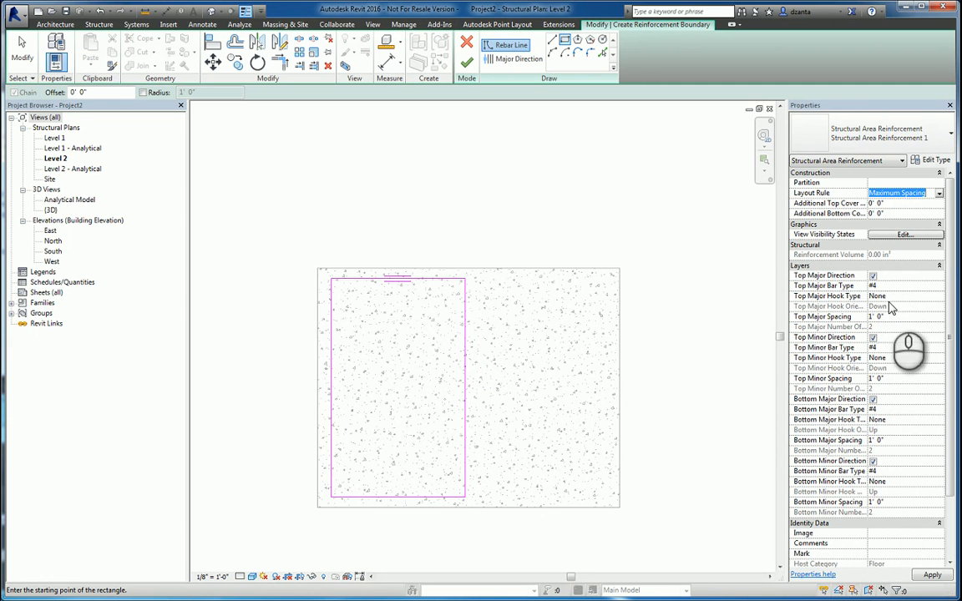
pyautogui.moveTo(872, 334)
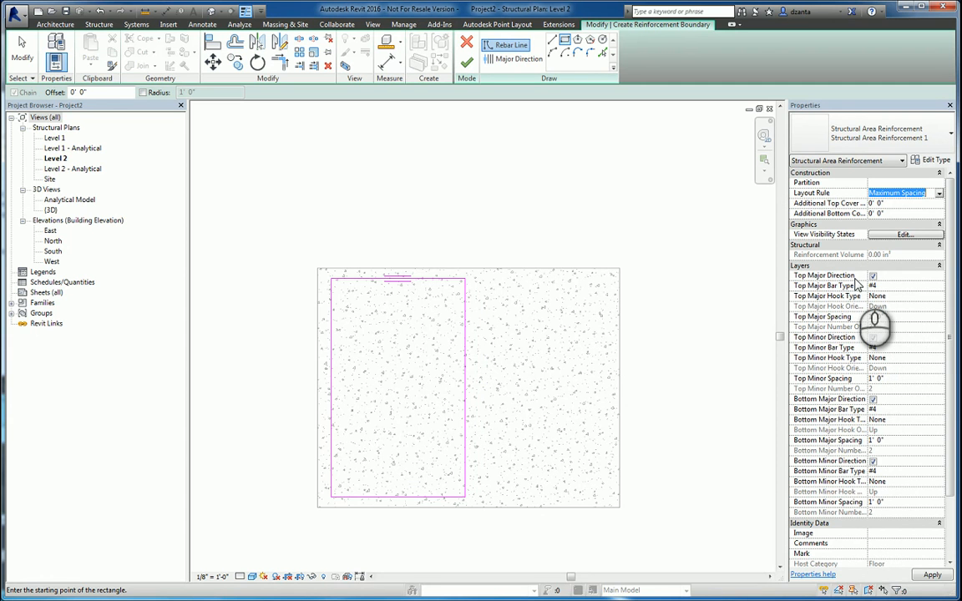
pyautogui.moveTo(827, 297)
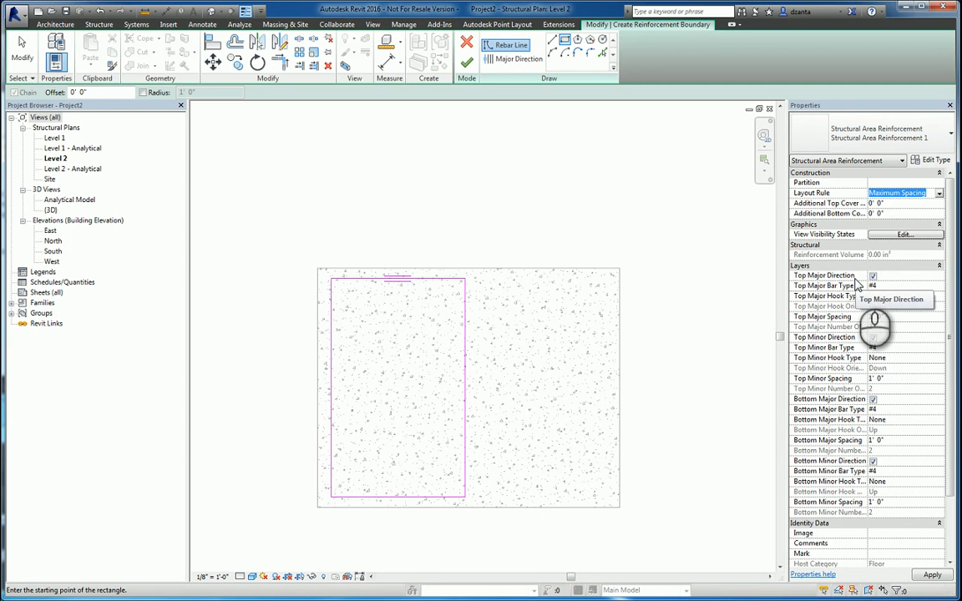
pyautogui.click(938, 286)
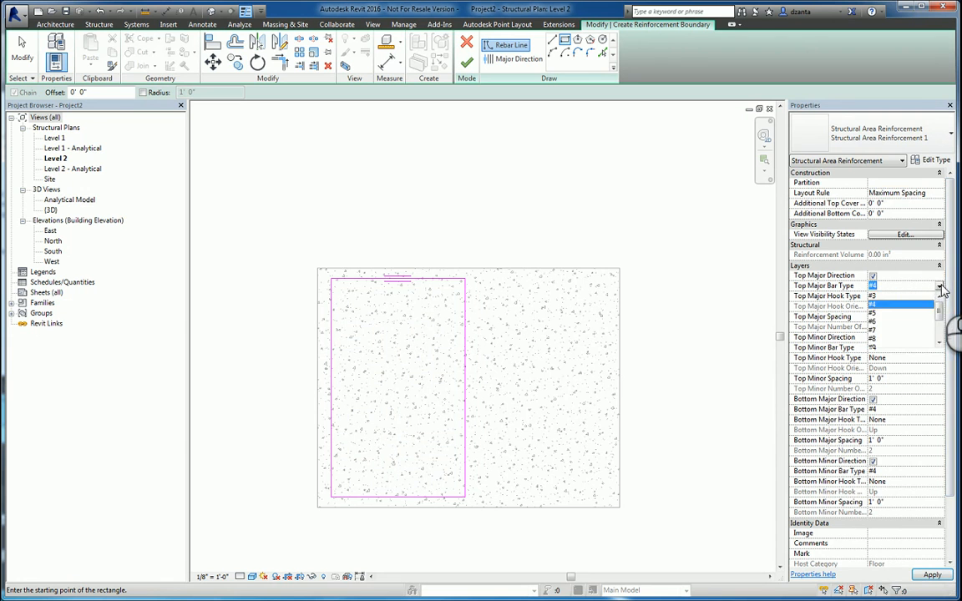
pyautogui.click(941, 295)
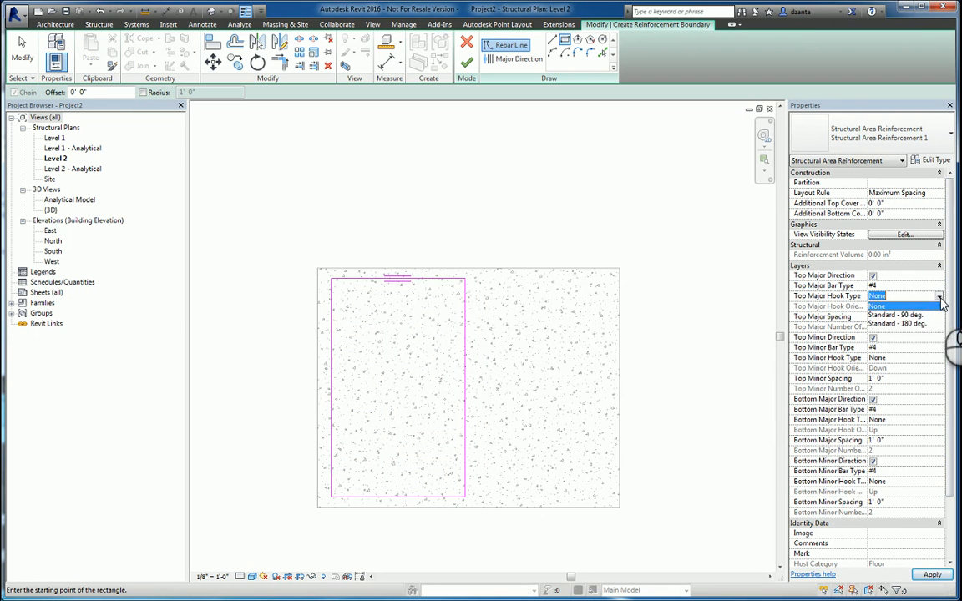
pyautogui.click(893, 296)
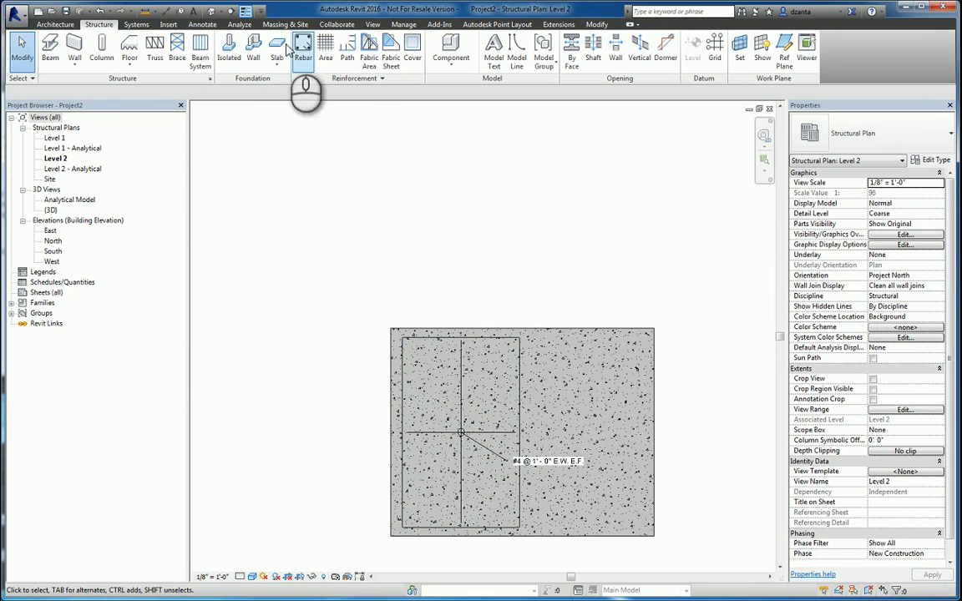
# Step: Switch the {3D} view to a shaded visual style and select the #4 area rebar set
pyautogui.doubleClick(50, 210)
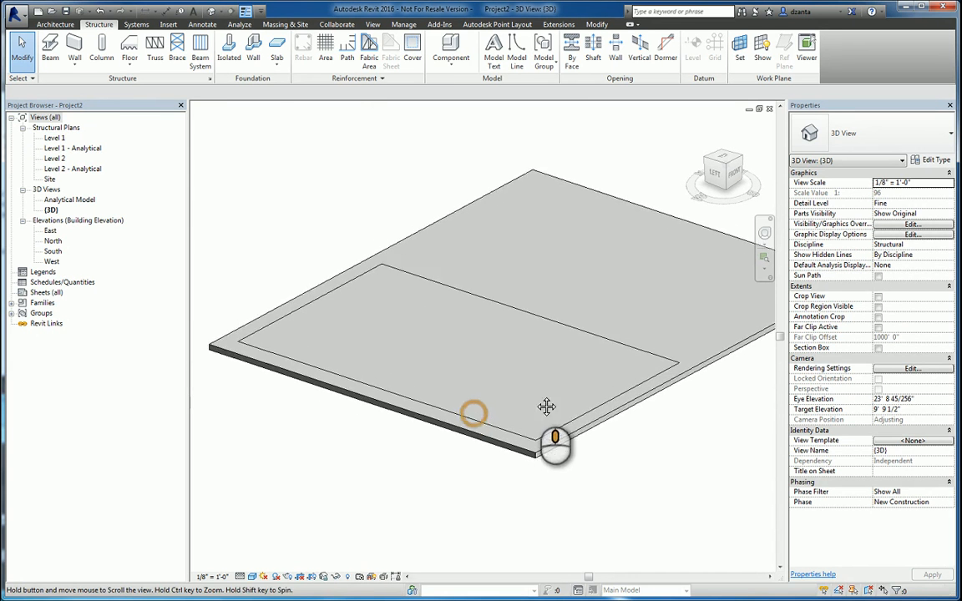
pyautogui.click(274, 576)
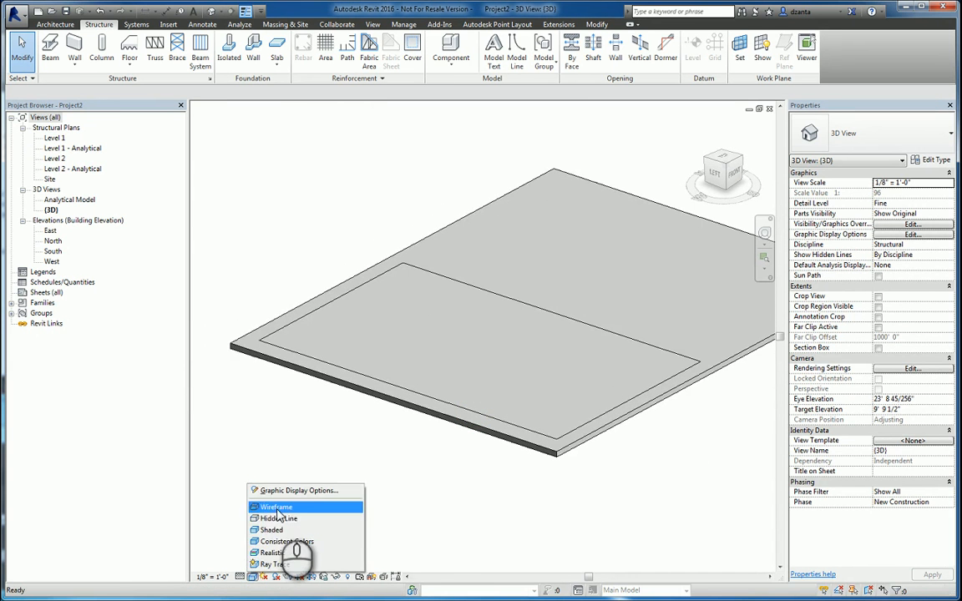
pyautogui.click(276, 508)
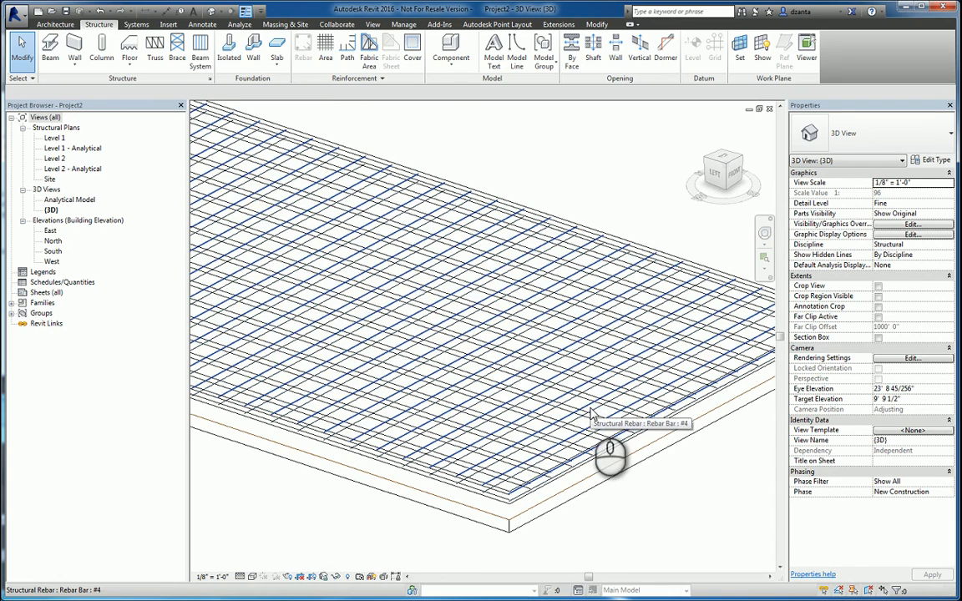
pyautogui.click(609, 451)
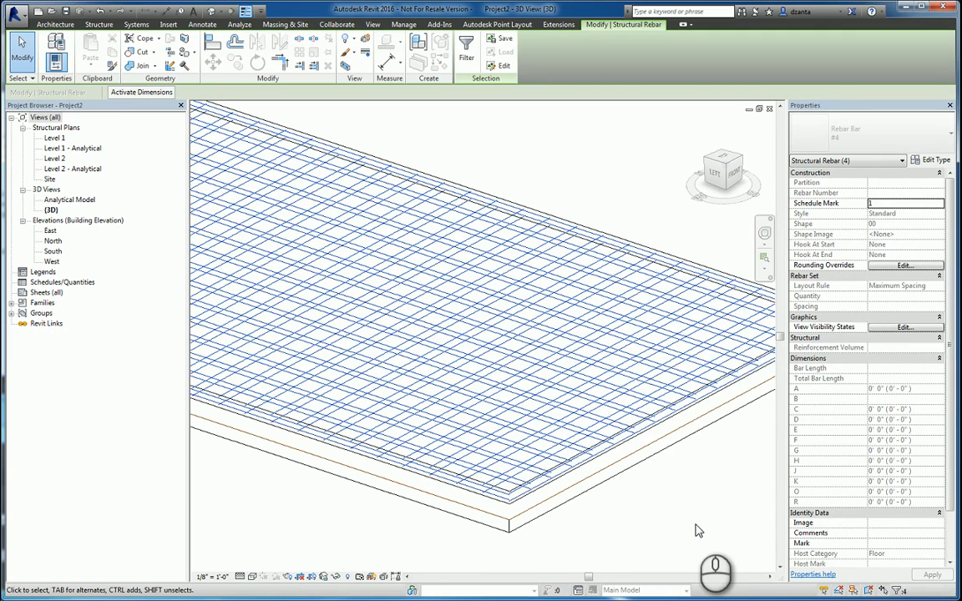
# Step: Show the area rebar unobscured and solid in {3D}, then return to the Level 2 structural plan
pyautogui.click(906, 326)
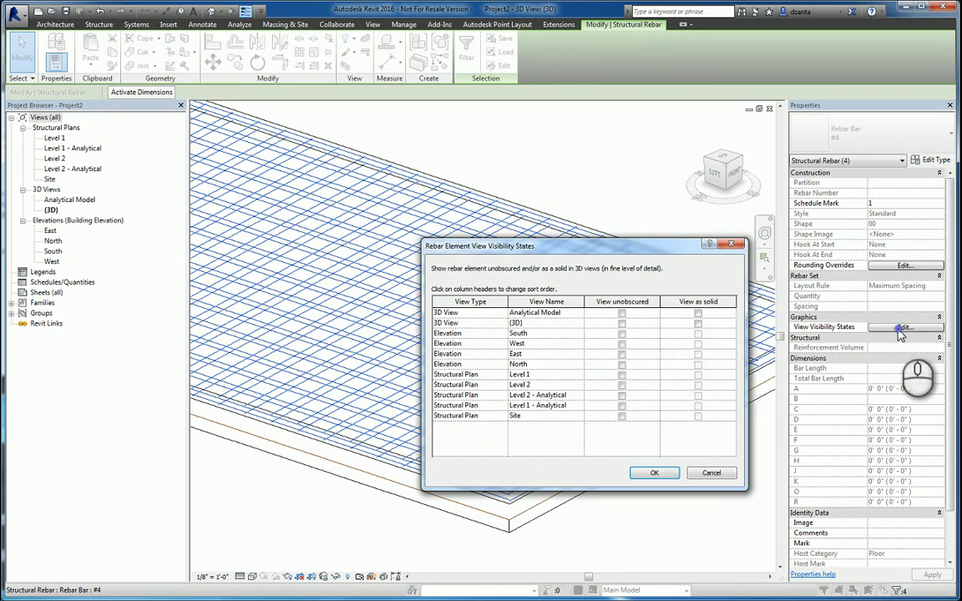
pyautogui.click(698, 324)
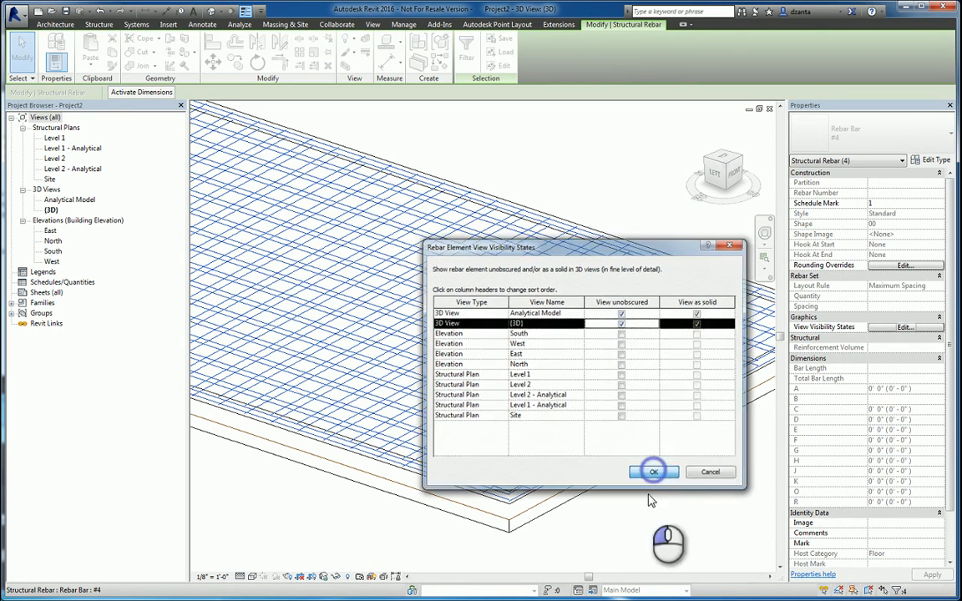
pyautogui.click(655, 471)
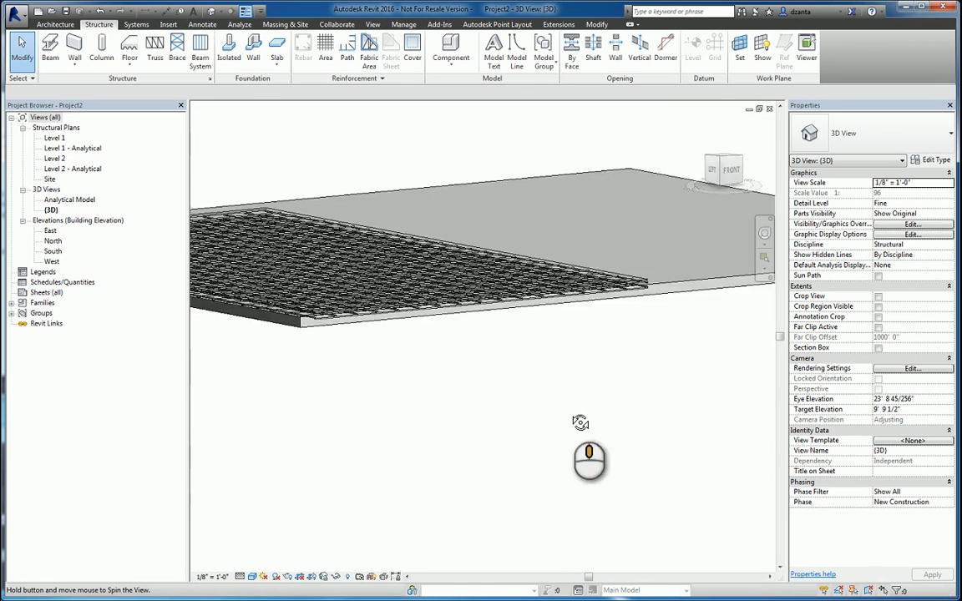
pyautogui.doubleClick(54, 157)
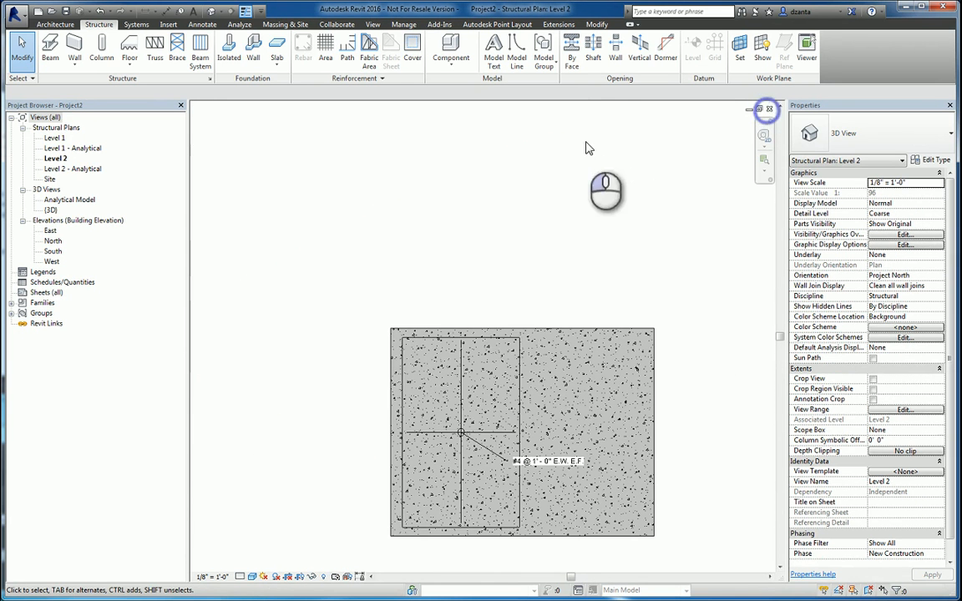
# Step: Start Path Reinforcement and pick the Level 2 floor slab as its host
pyautogui.click(347, 47)
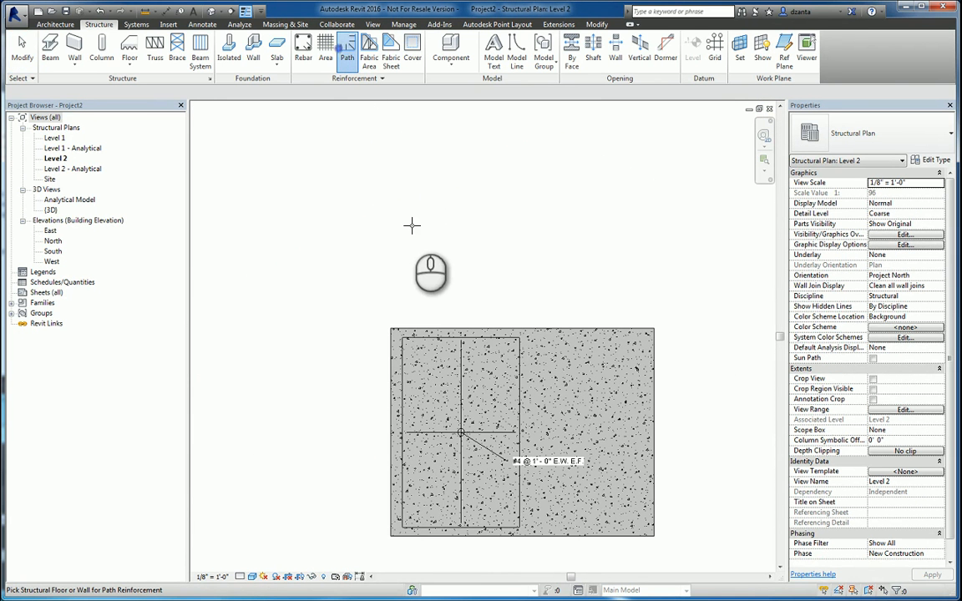
pyautogui.moveTo(550, 308)
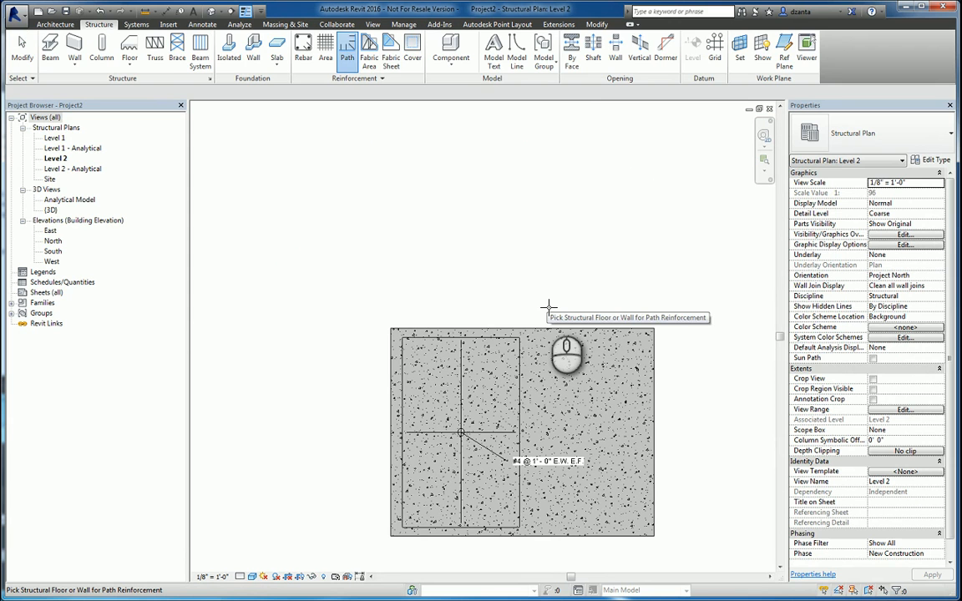
pyautogui.click(459, 418)
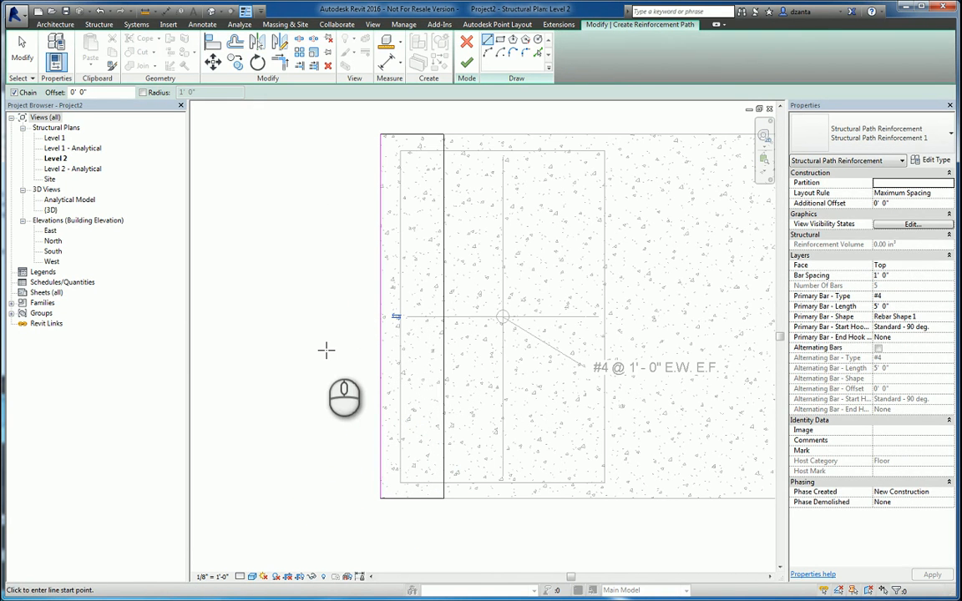
pyautogui.moveTo(932, 279)
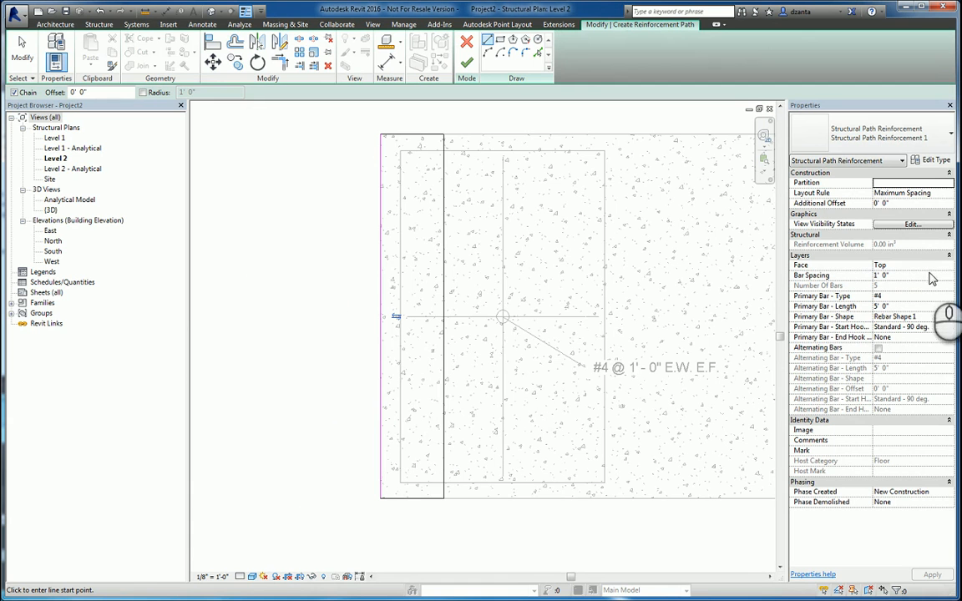
pyautogui.moveTo(903, 378)
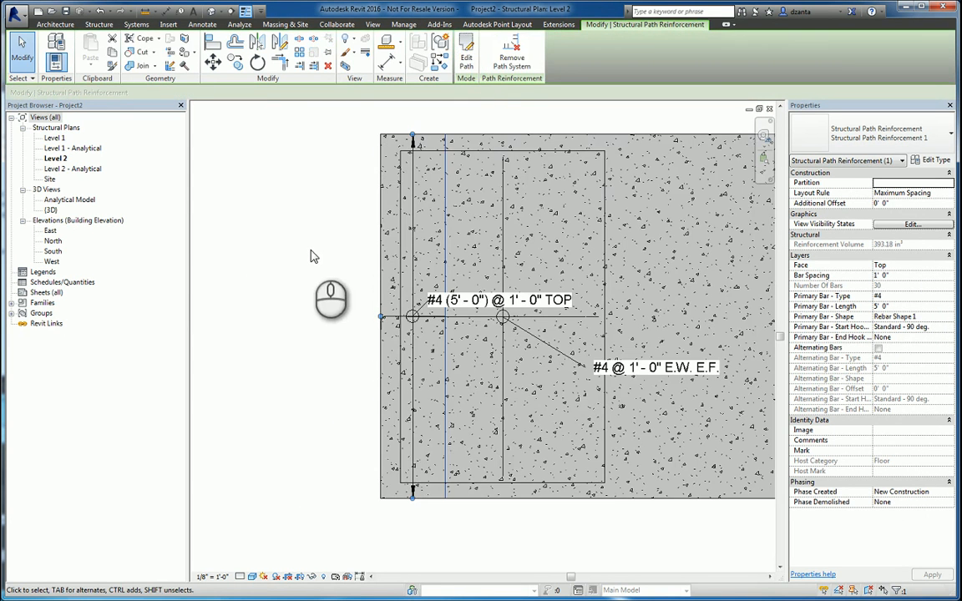
# Step: Show the path reinforcement bars unobscured and solid in the {3D} view
pyautogui.doubleClick(50, 211)
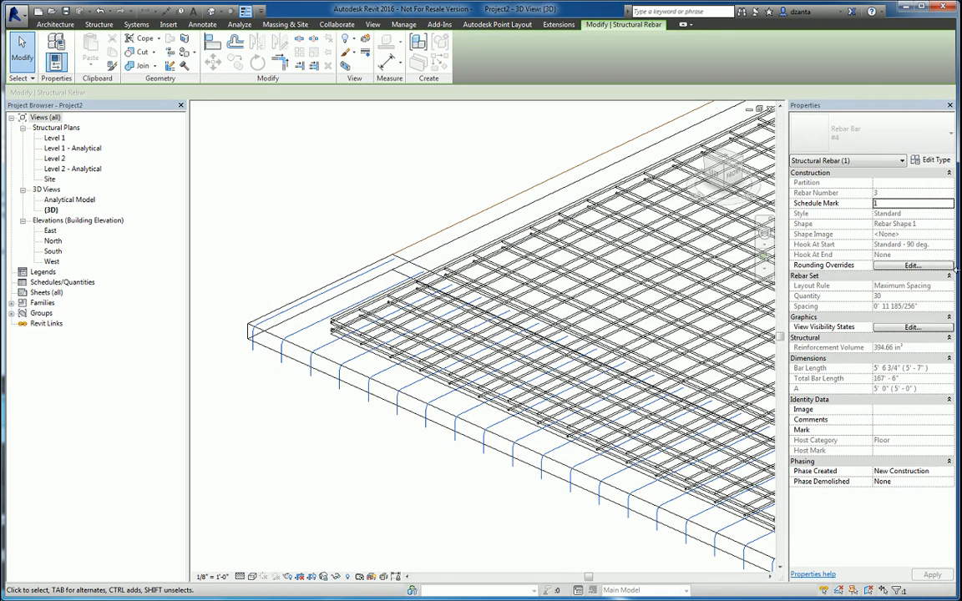
pyautogui.click(911, 326)
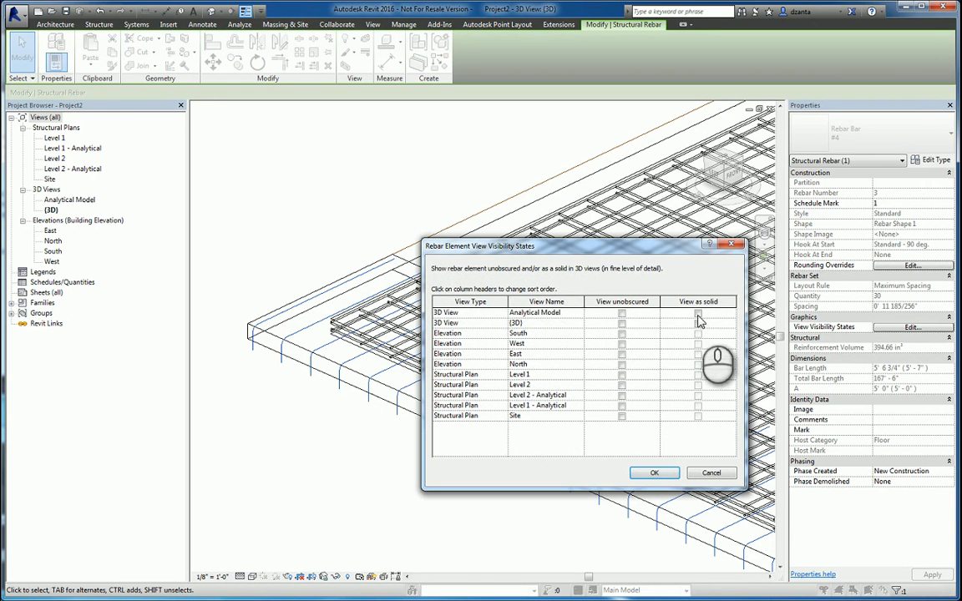
pyautogui.click(621, 324)
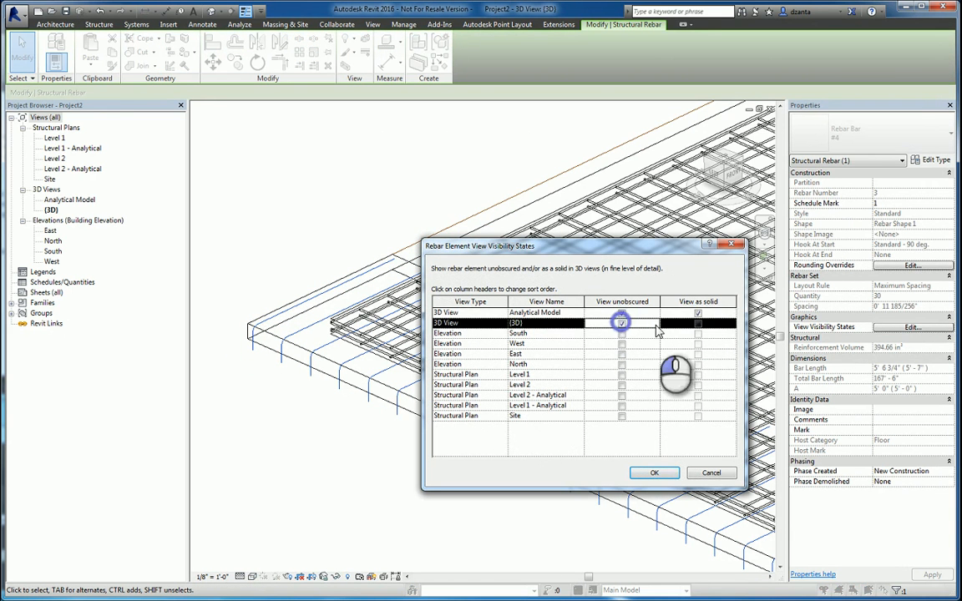
pyautogui.click(655, 473)
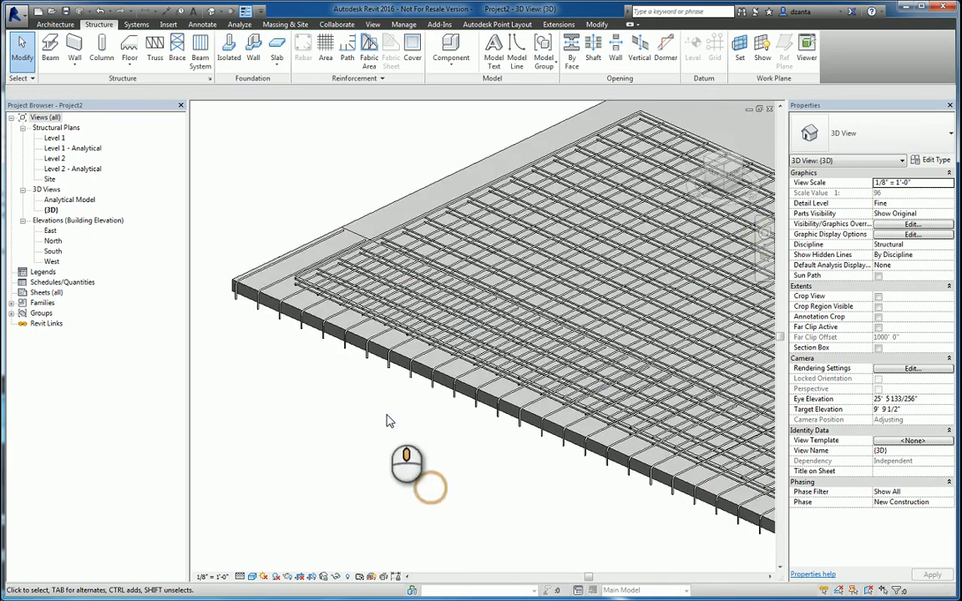
pyautogui.moveTo(404, 468); pyautogui.dragTo(543, 409)
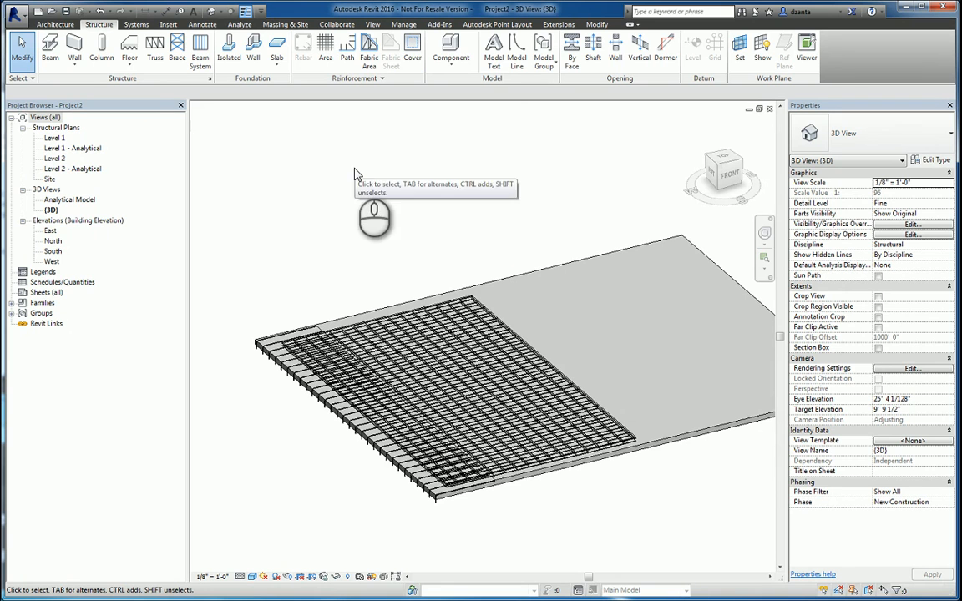
pyautogui.moveTo(324, 187)
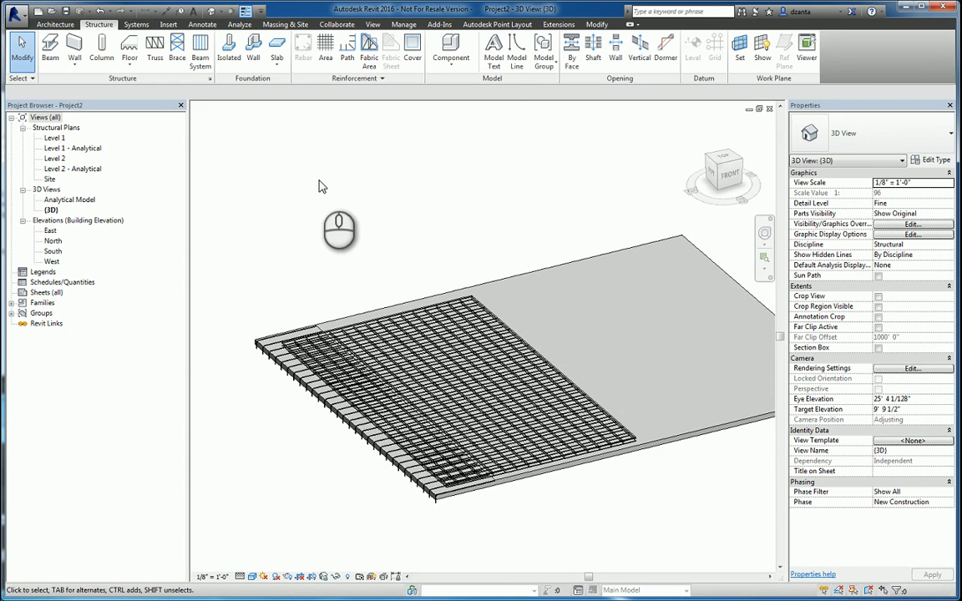
pyautogui.moveTo(394, 244)
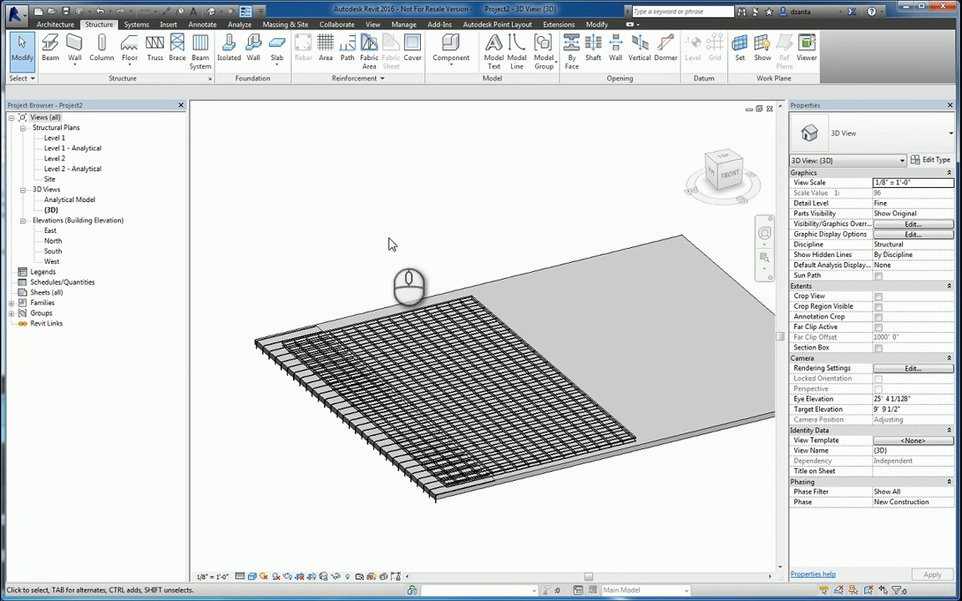